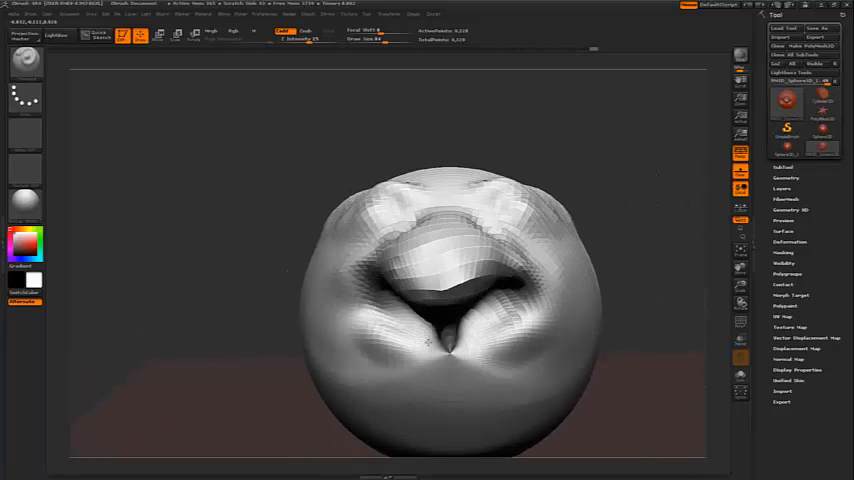
- Add a subdivision level via Tool > Geometry > Divide so the nose and mouth render smooth
{"action": "left_click", "coordinate": [376, 304]}
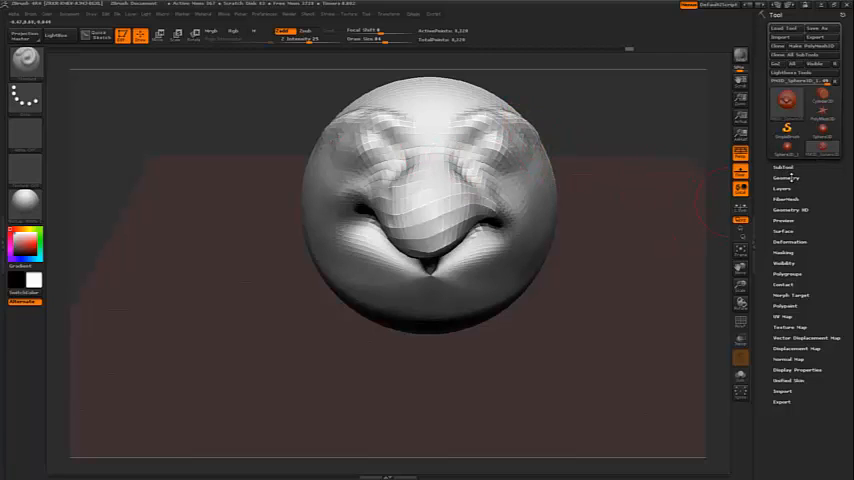
{"action": "left_click", "coordinate": [786, 178]}
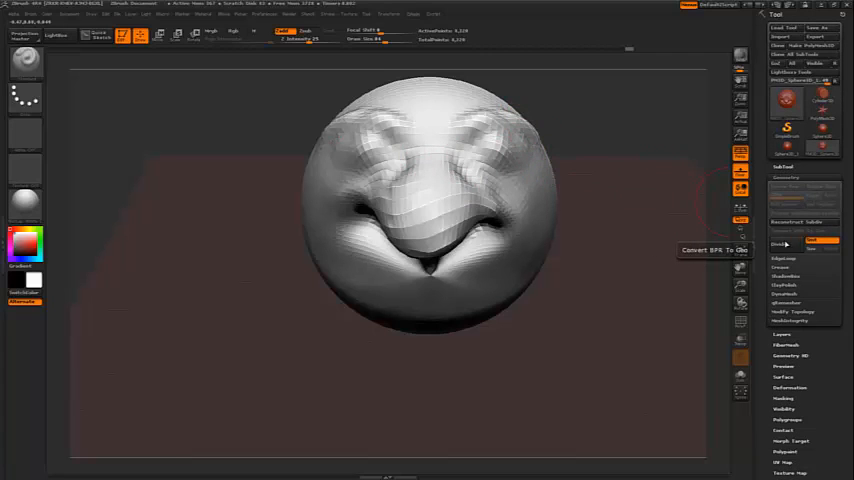
{"action": "left_click", "coordinate": [784, 244]}
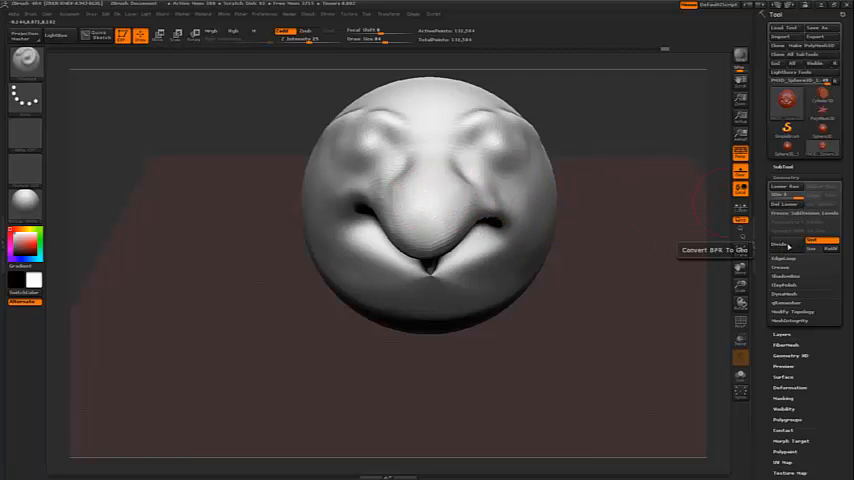
{"action": "left_click", "coordinate": [474, 164]}
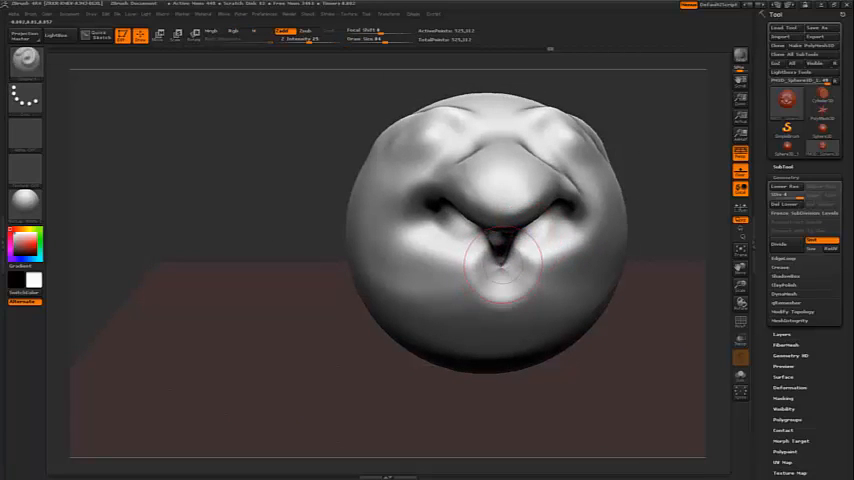
- Build up a fuller lower lip and chin beneath the nose
{"action": "left_click_drag", "start_coordinate": [504, 264], "coordinate": [504, 304]}
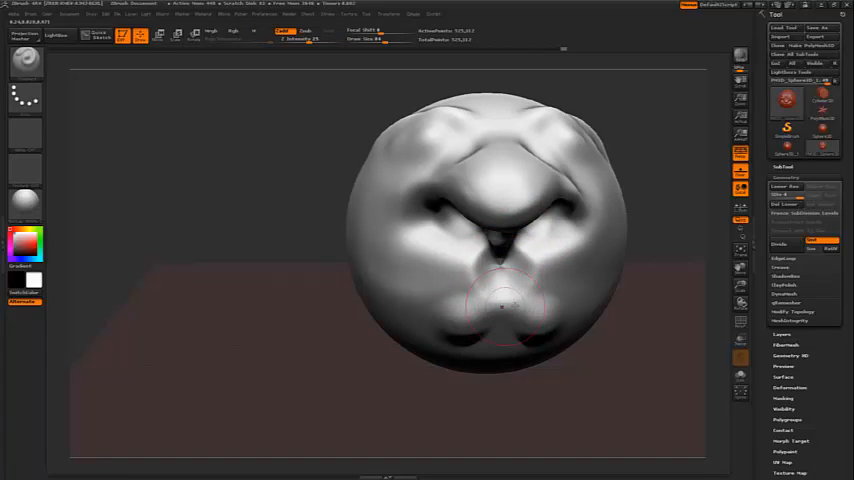
{"action": "left_click_drag", "start_coordinate": [504, 310], "coordinate": [480, 330]}
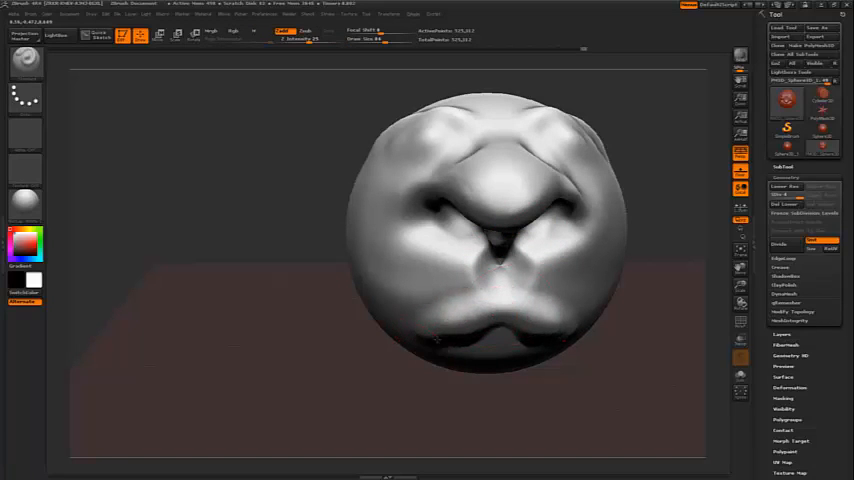
{"action": "left_click", "coordinate": [512, 312]}
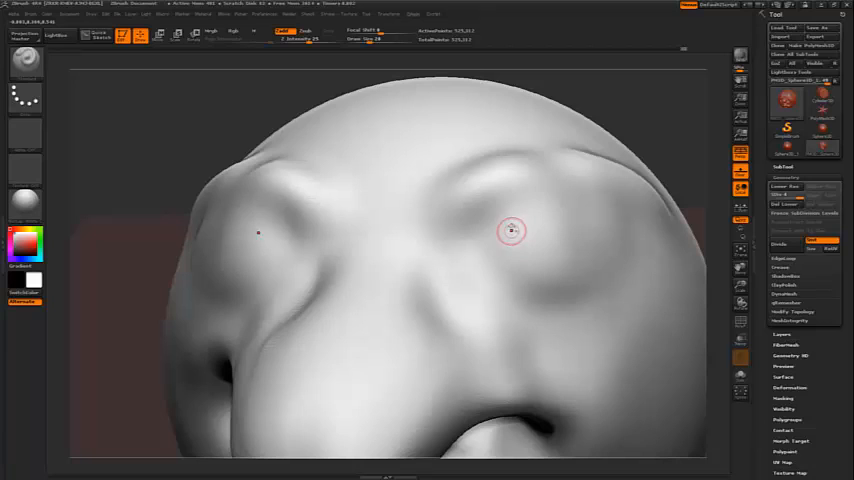
- Carve two eye sockets above the nose and raise rimmed lids around them
{"action": "left_click_drag", "start_coordinate": [510, 232], "coordinate": [590, 212]}
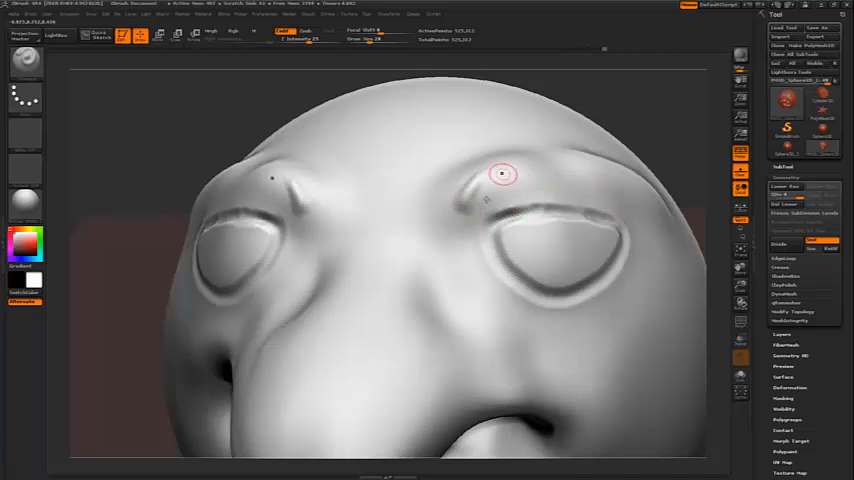
{"action": "left_click_drag", "start_coordinate": [502, 172], "coordinate": [612, 192]}
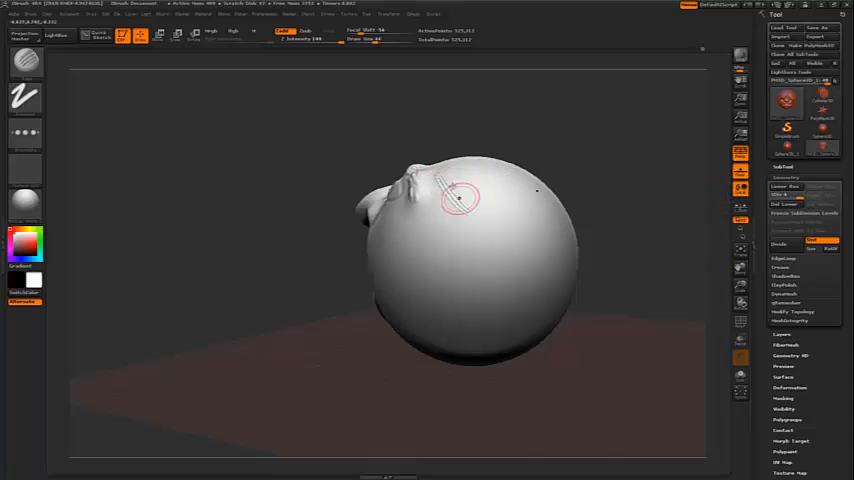
- Sculpt almond eyes under heavy brows and cut wrinkle grooves across the forehead
{"action": "left_click_drag", "start_coordinate": [460, 200], "coordinate": [510, 160]}
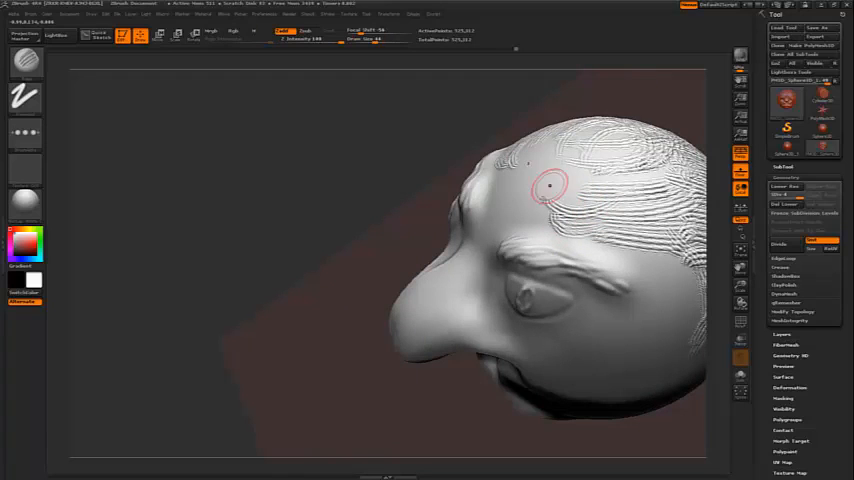
{"action": "left_click_drag", "start_coordinate": [548, 184], "coordinate": [520, 176]}
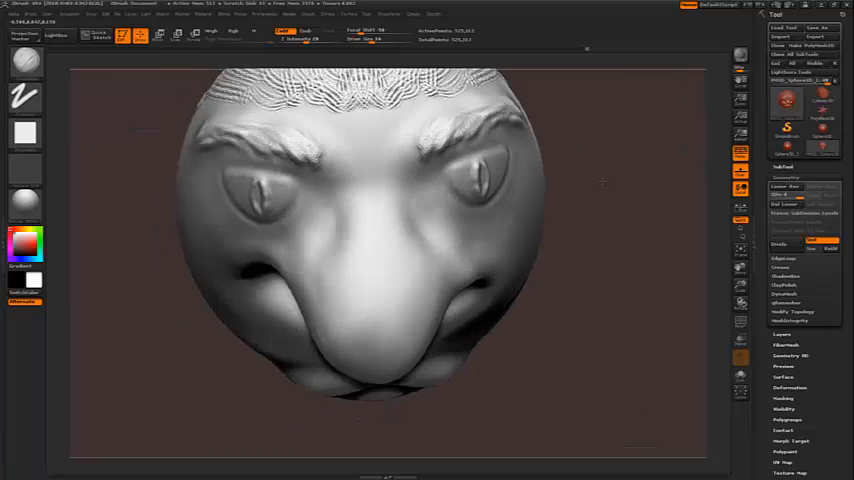
- Shape the brow and nose bridge, then carve the crease beside the nostril
{"action": "left_click_drag", "start_coordinate": [400, 200], "coordinate": [410, 216]}
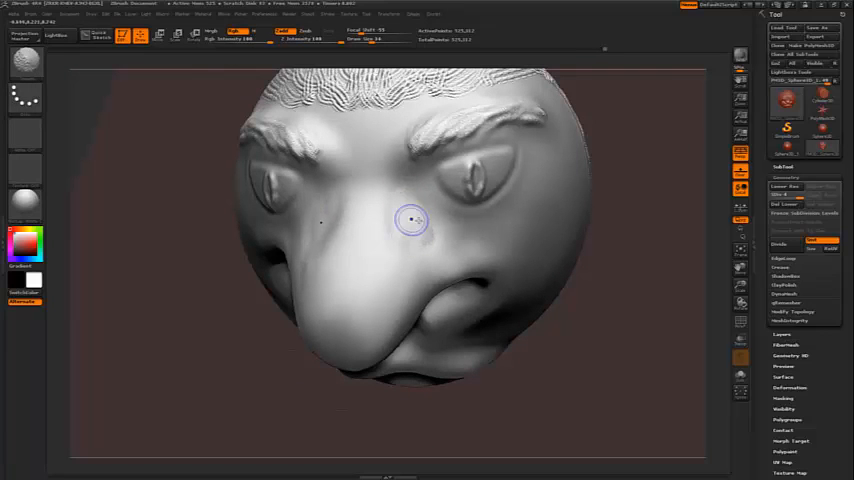
{"action": "left_click_drag", "start_coordinate": [410, 220], "coordinate": [624, 276]}
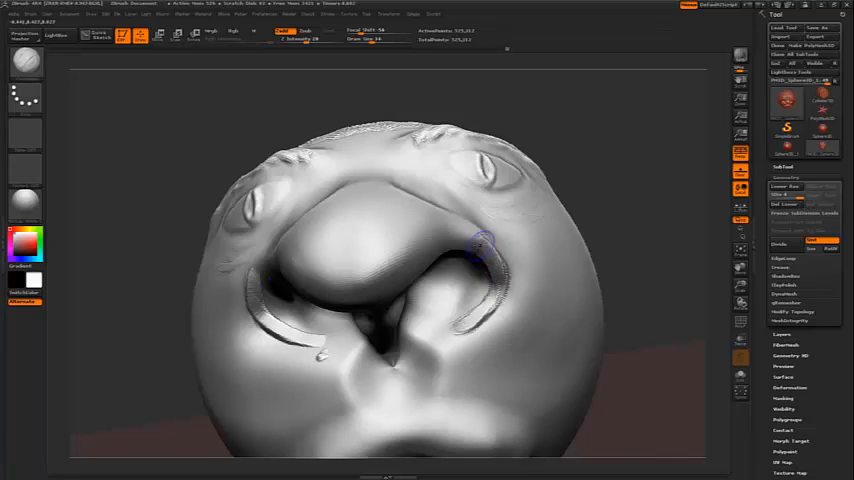
{"action": "left_click_drag", "start_coordinate": [484, 240], "coordinate": [480, 320]}
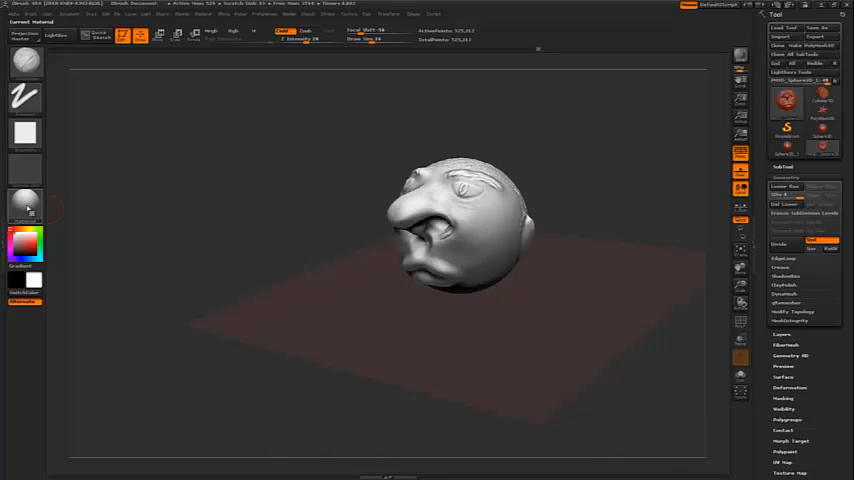
{"action": "left_click", "coordinate": [24, 208]}
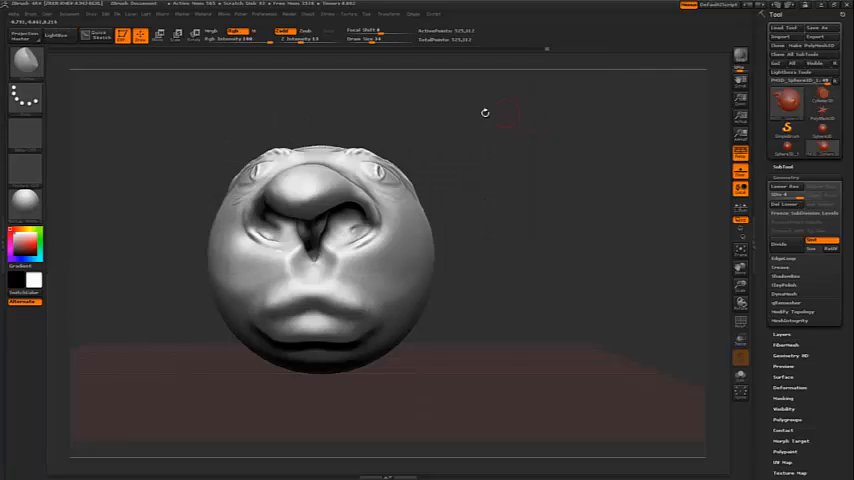
- Cut crisp DamStandard lines forming a thick upper lid around the eye
{"action": "left_click", "coordinate": [24, 96]}
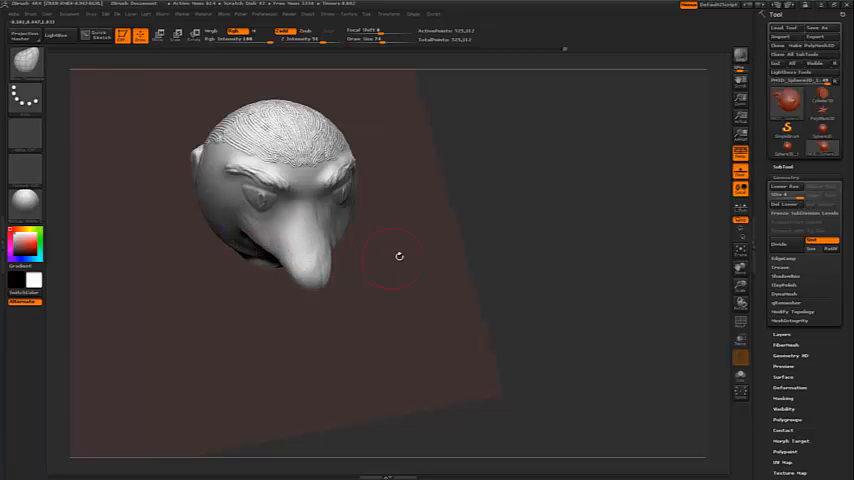
{"action": "left_click_drag", "start_coordinate": [400, 256], "coordinate": [364, 300]}
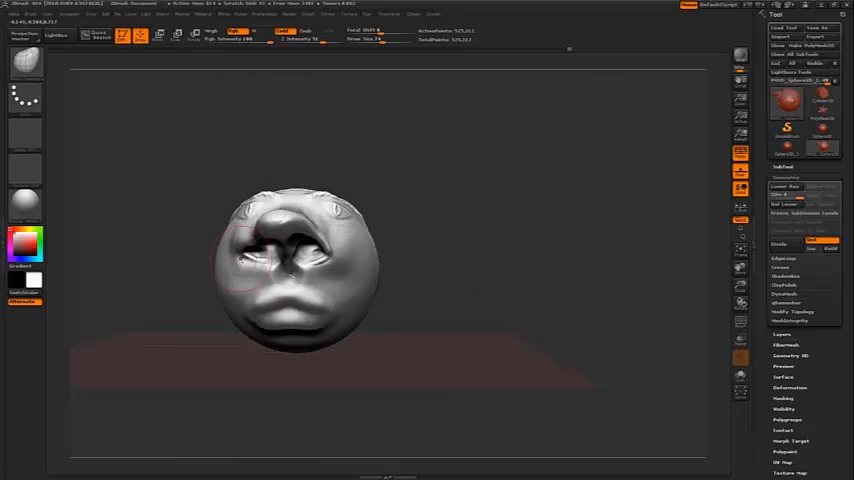
{"action": "left_click_drag", "start_coordinate": [244, 264], "coordinate": [270, 256]}
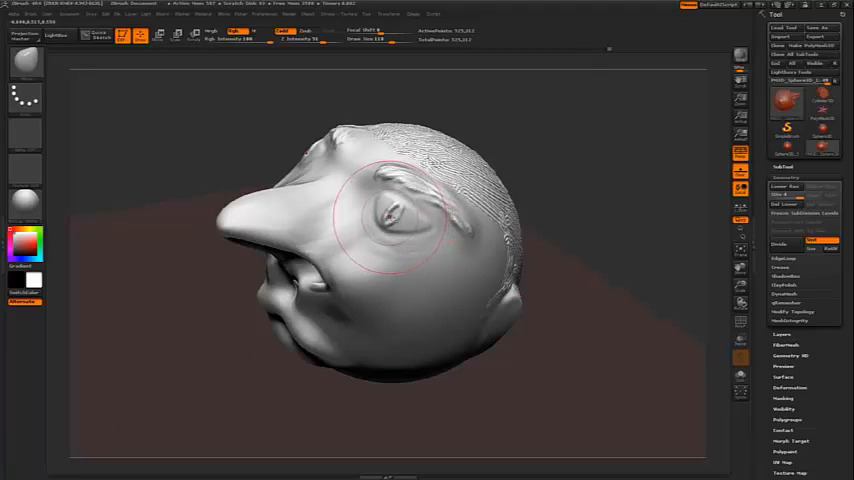
- Face the head forward and sculpt the mouth cavity, broad nostrils and thick lips
{"action": "left_click_drag", "start_coordinate": [390, 220], "coordinate": [400, 216]}
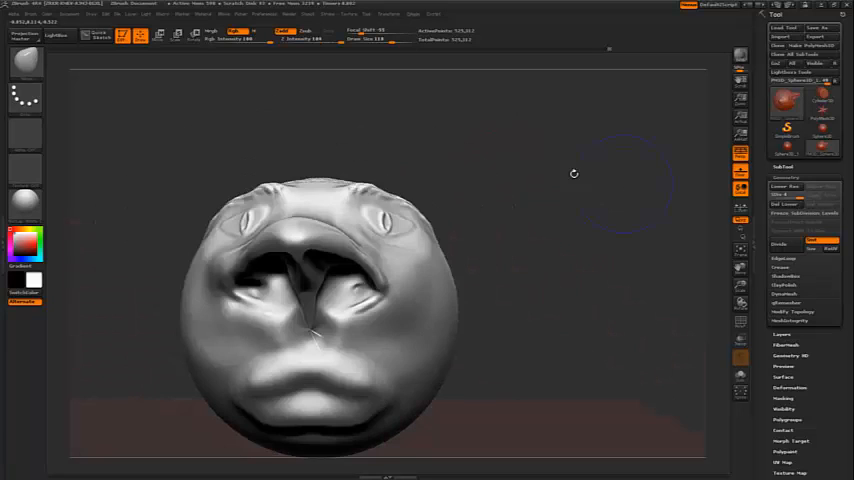
{"action": "left_click_drag", "start_coordinate": [572, 174], "coordinate": [428, 278]}
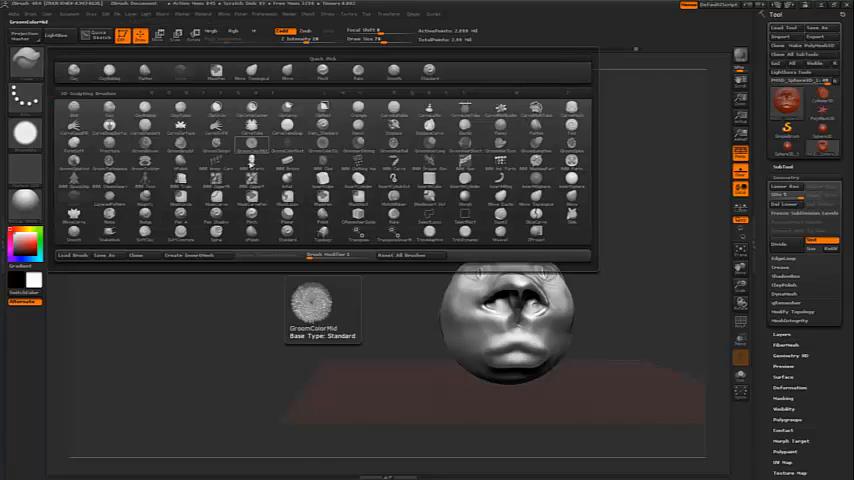
- Filter the Brush palette with D and choose the Dam_Standard brush
{"action": "left_click", "coordinate": [216, 218]}
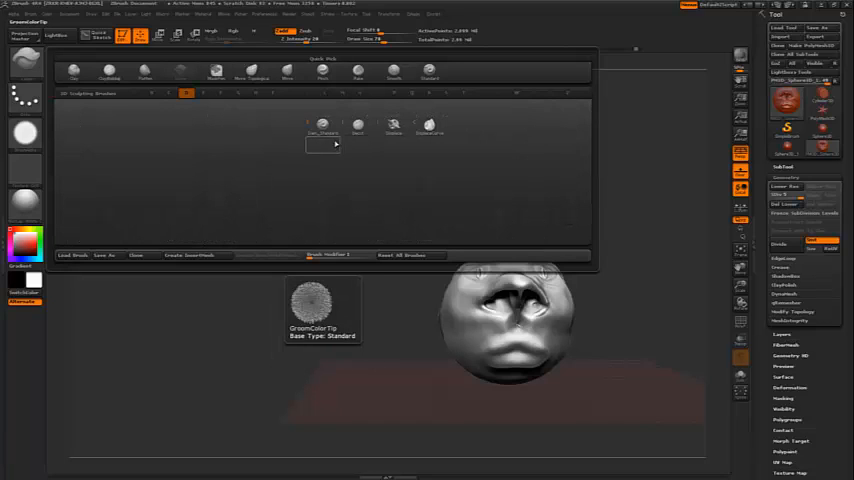
{"action": "left_click", "coordinate": [322, 126]}
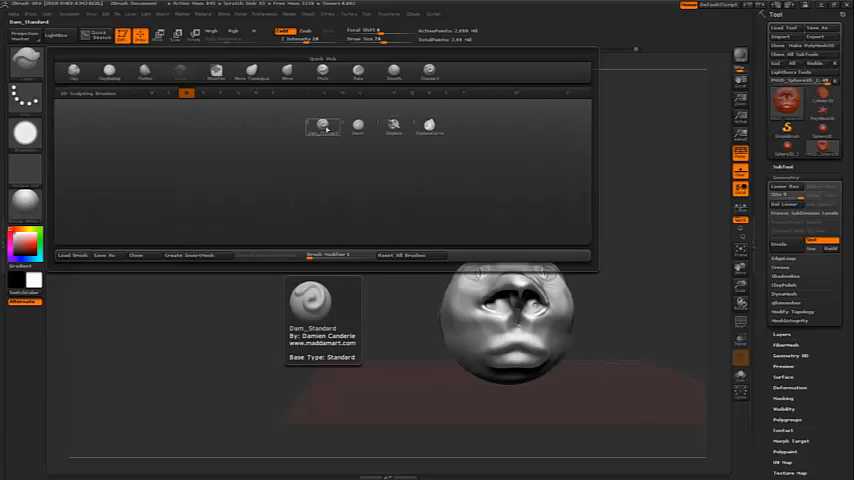
{"action": "left_click", "coordinate": [322, 128]}
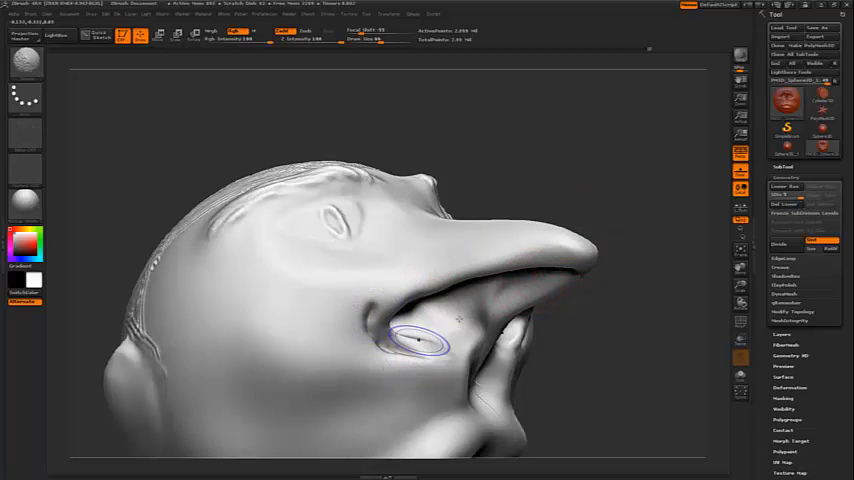
- Carve fine creases at the mouth corner and below the nostrils
{"action": "left_click_drag", "start_coordinate": [420, 340], "coordinate": [270, 224]}
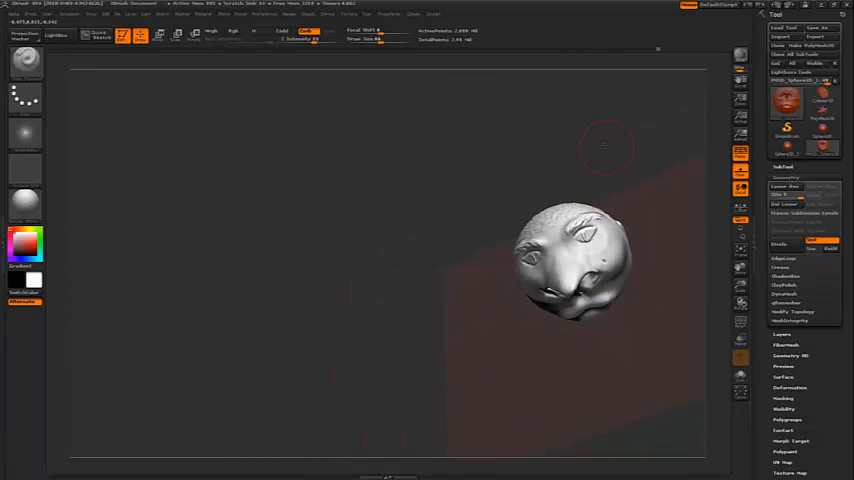
{"action": "left_click_drag", "start_coordinate": [600, 150], "coordinate": [570, 270]}
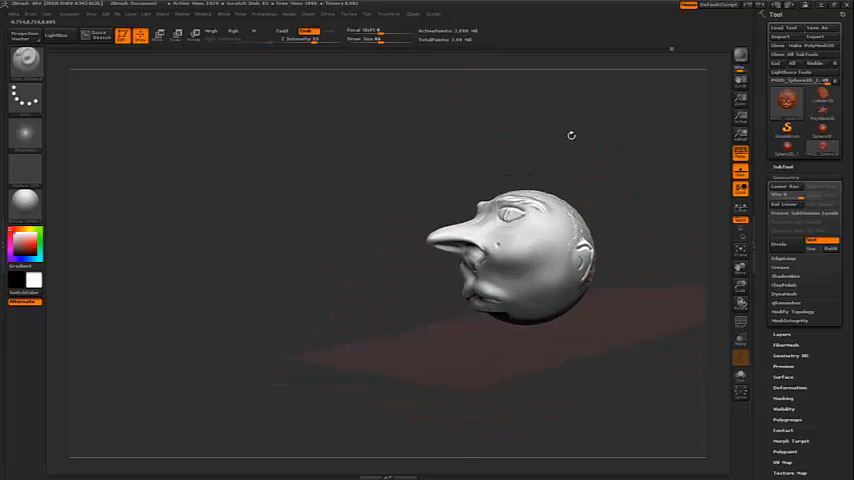
- Place a Dam_Standard cut on the cheek beside the eye in profile view
{"action": "left_click", "coordinate": [538, 268]}
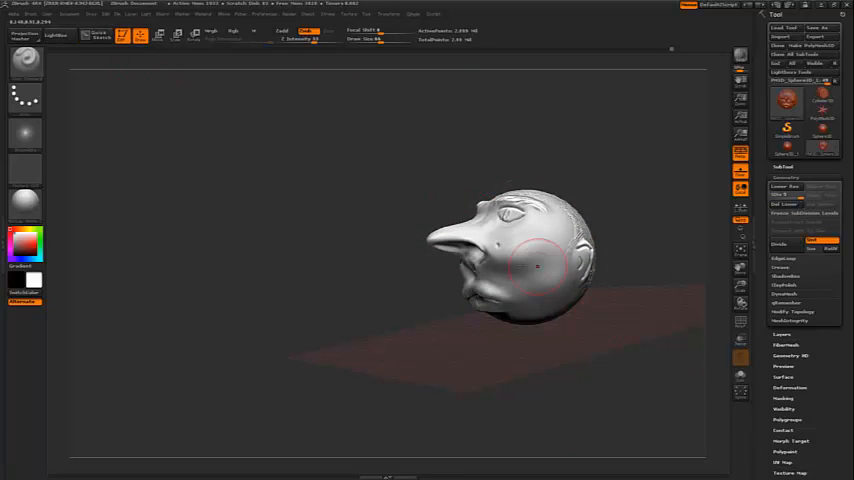